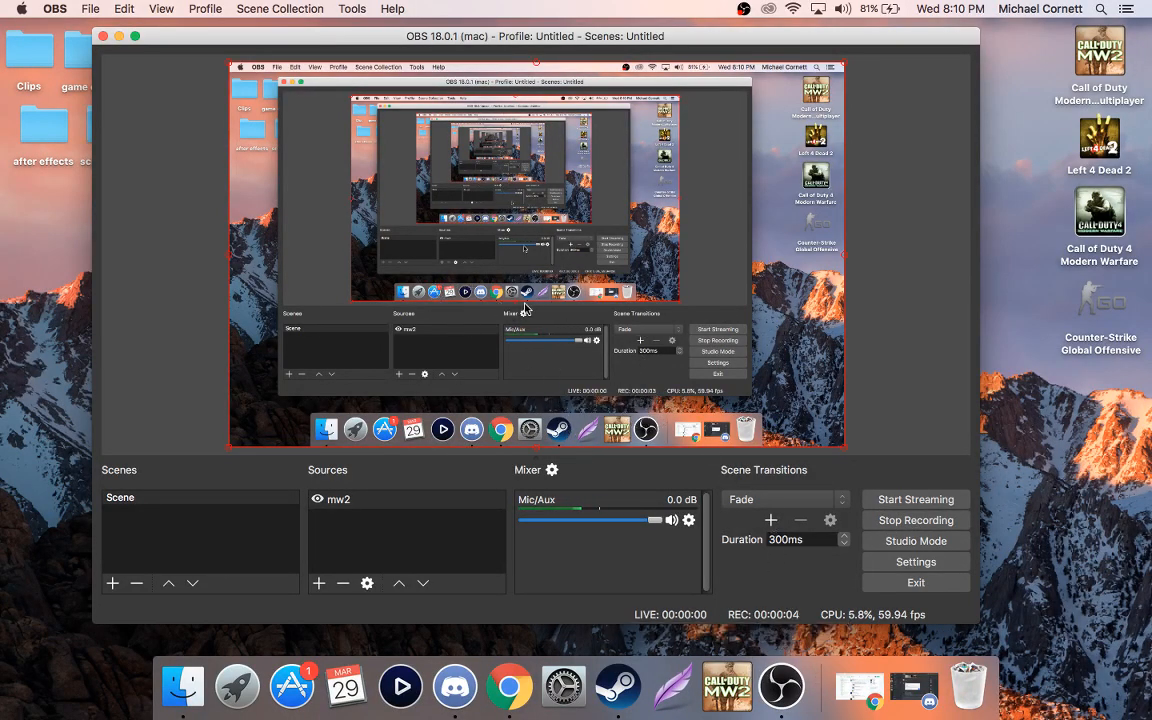
mouse_move(454, 685)
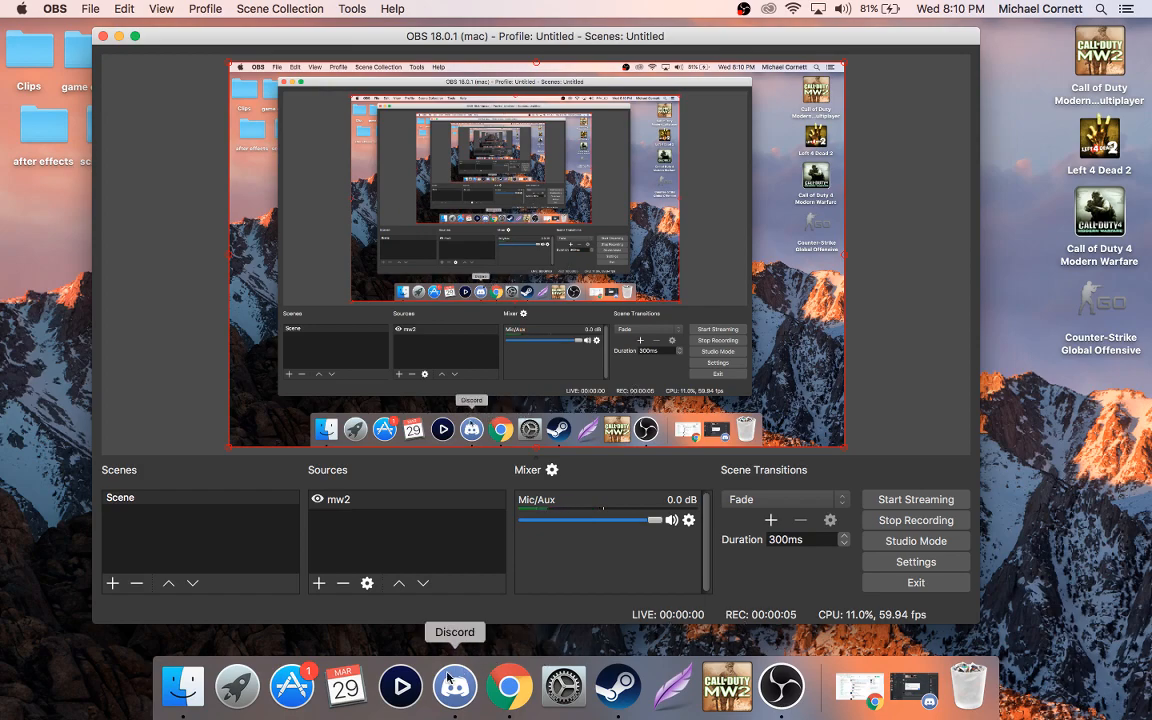
mouse_move(727, 686)
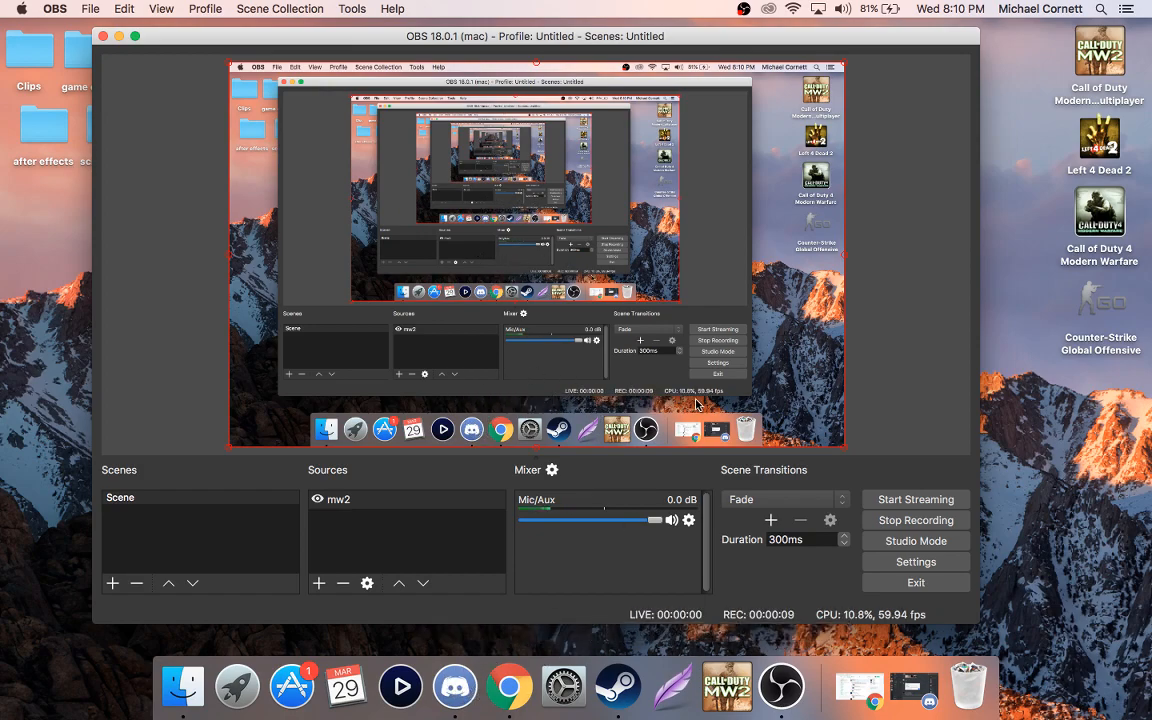
mouse_move(735, 465)
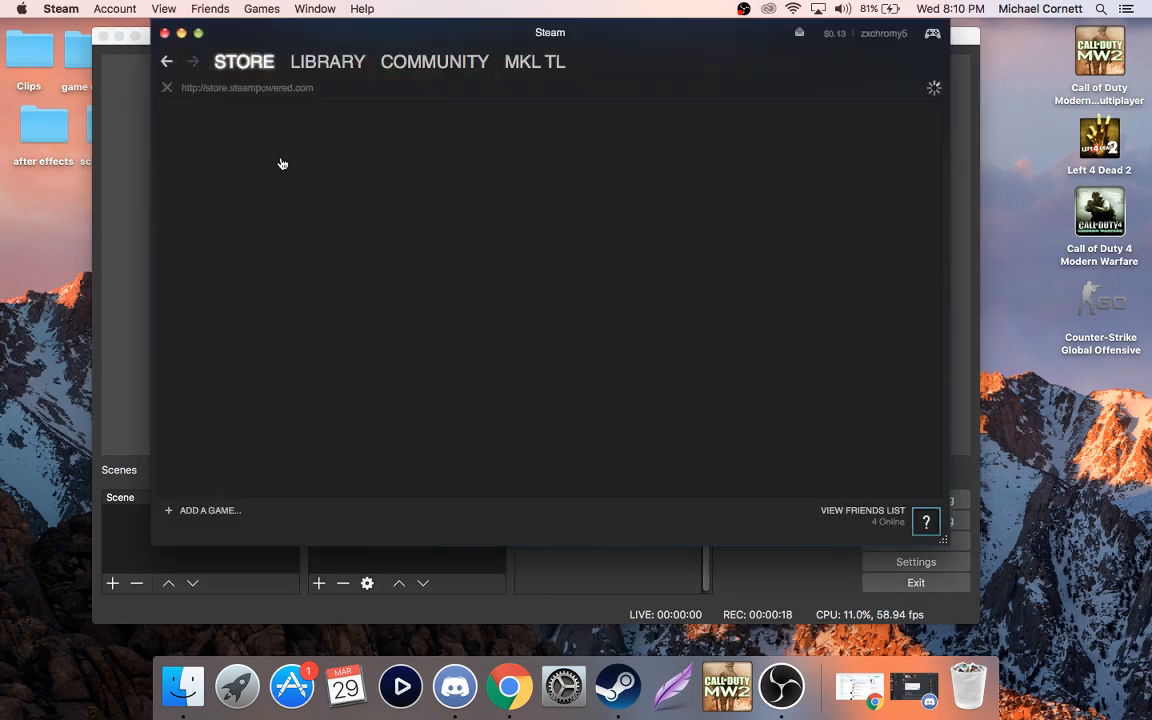
mouse_move(473, 43)
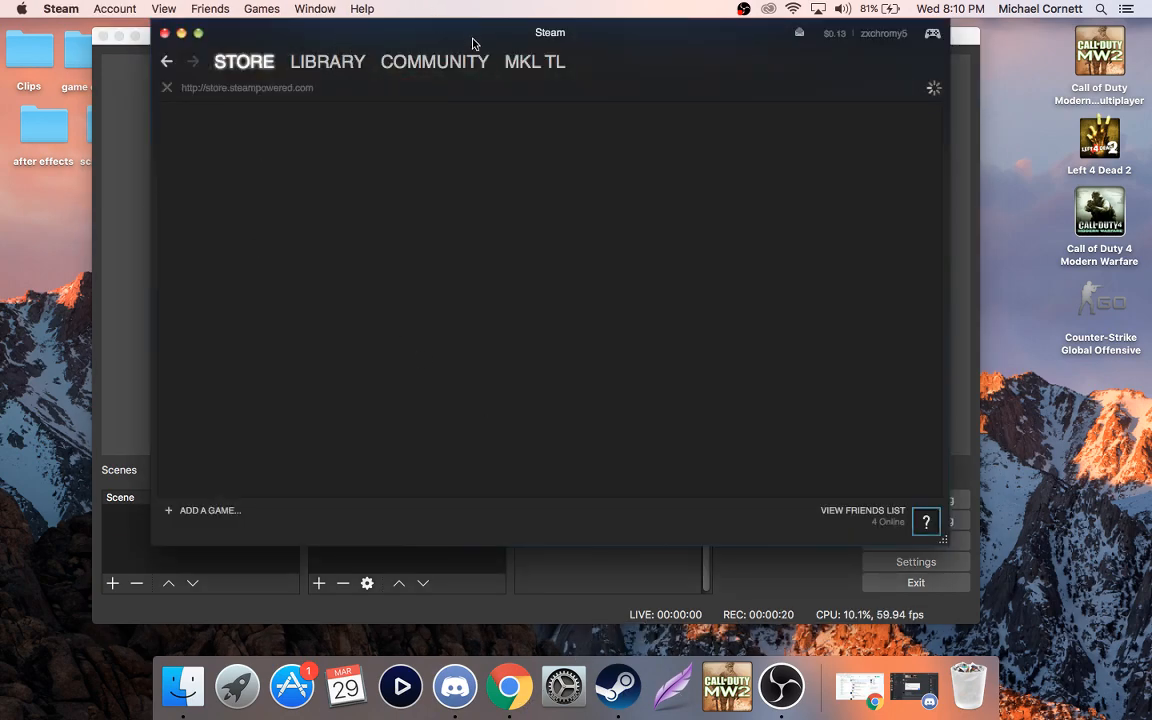
Give Counter-Strike: Global Offensive the '-windowed' launch option in its Steam library properties
left_click(273, 111)
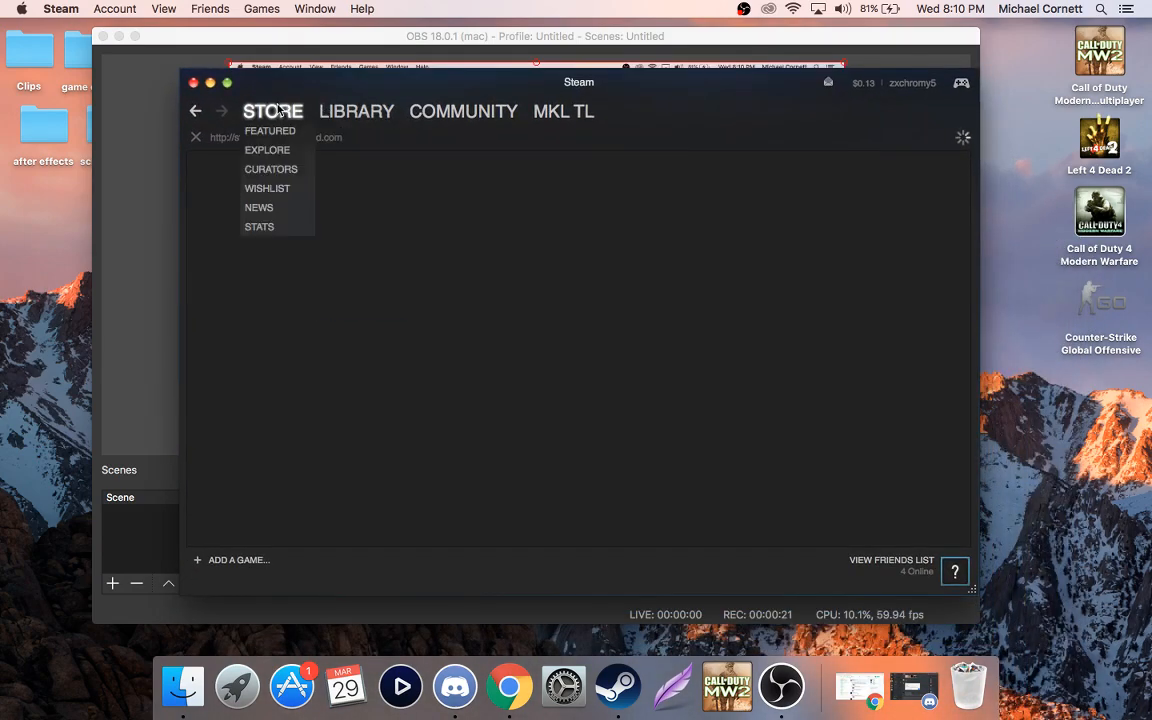
left_click(356, 111)
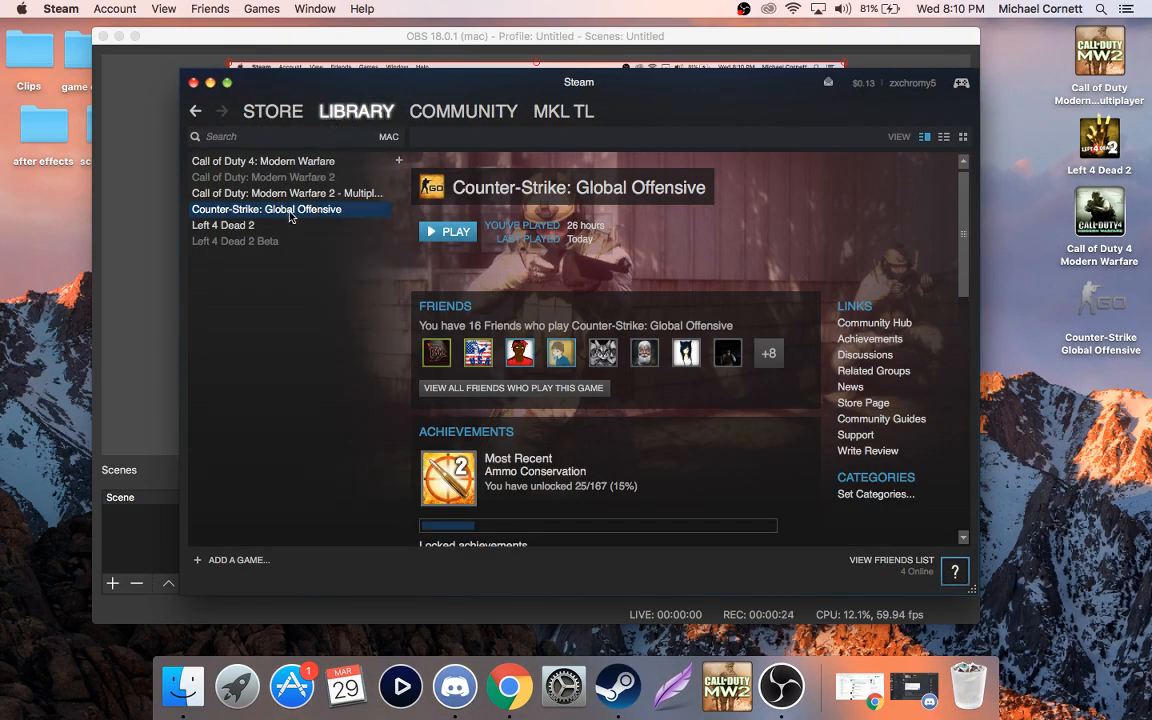
right_click(267, 209)
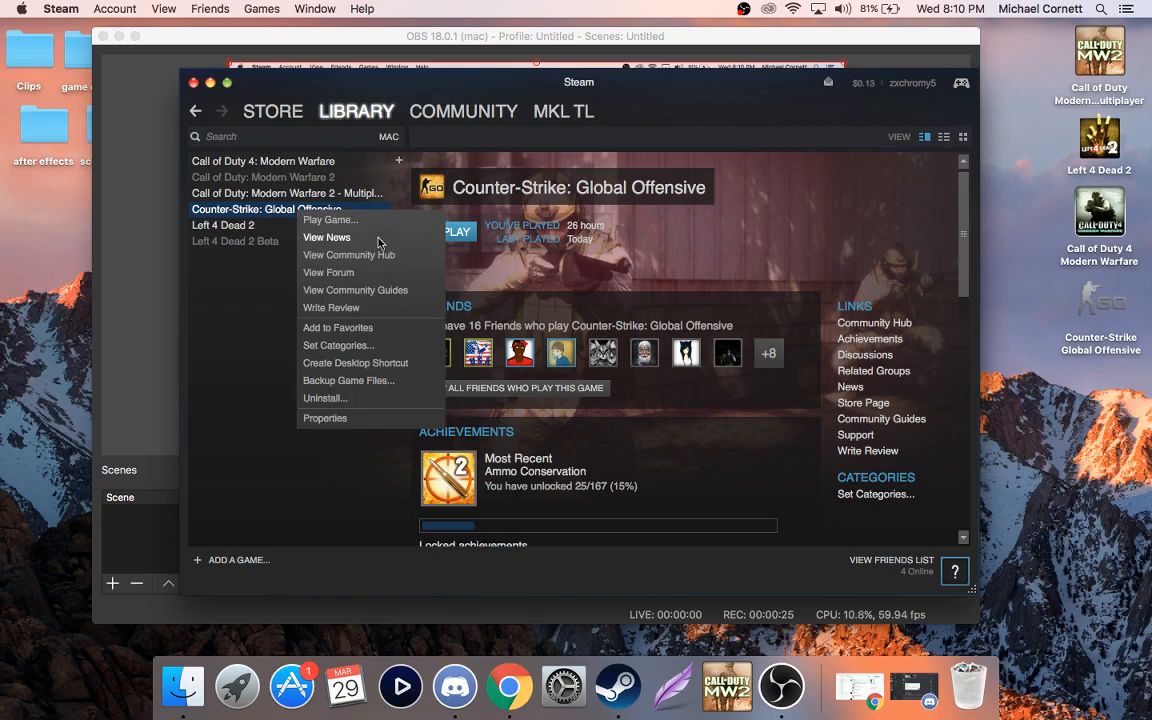
mouse_move(338, 432)
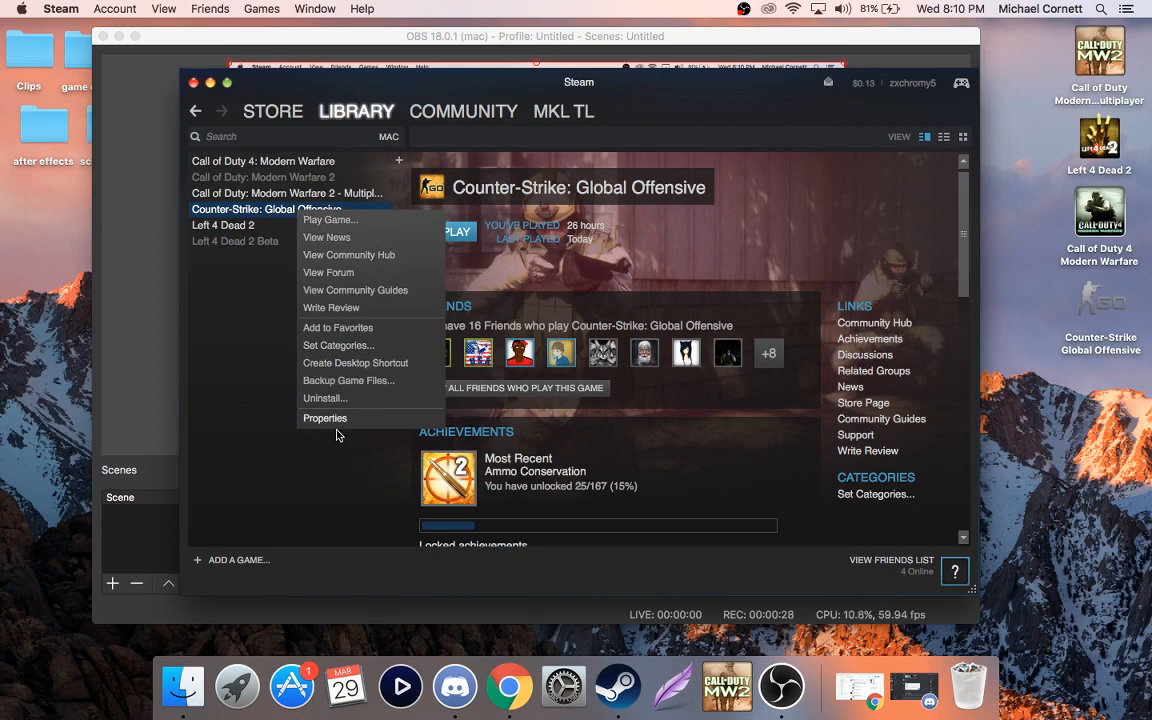
left_click(325, 418)
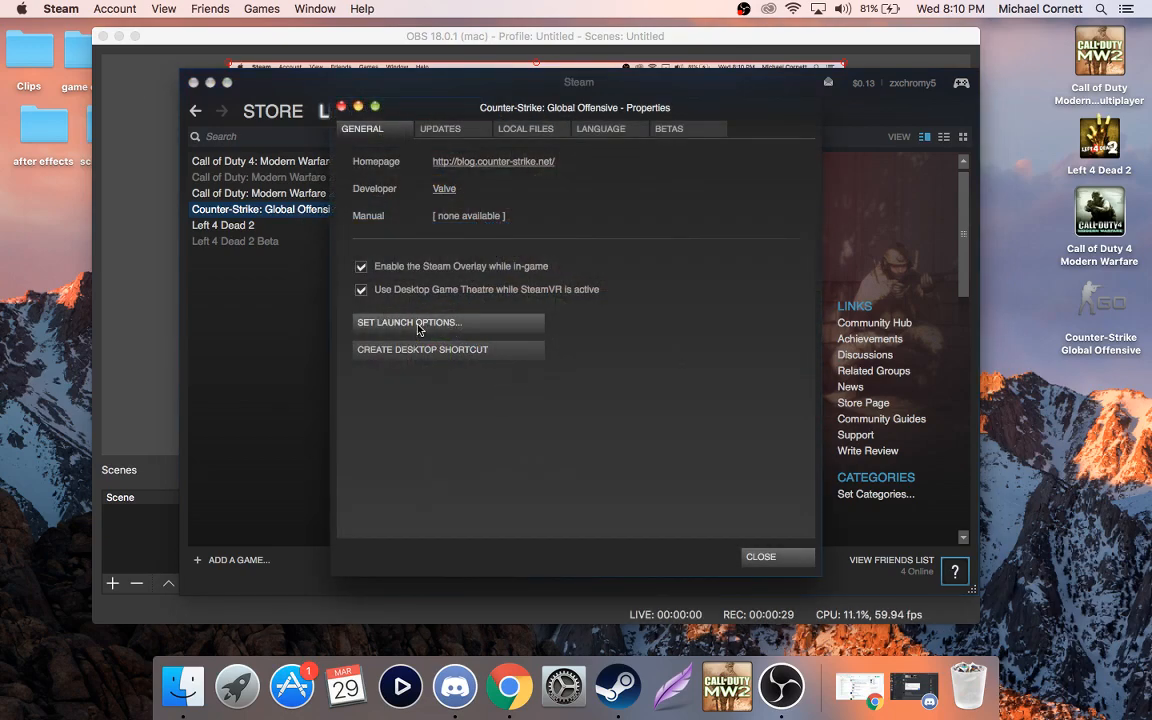
left_click(408, 322)
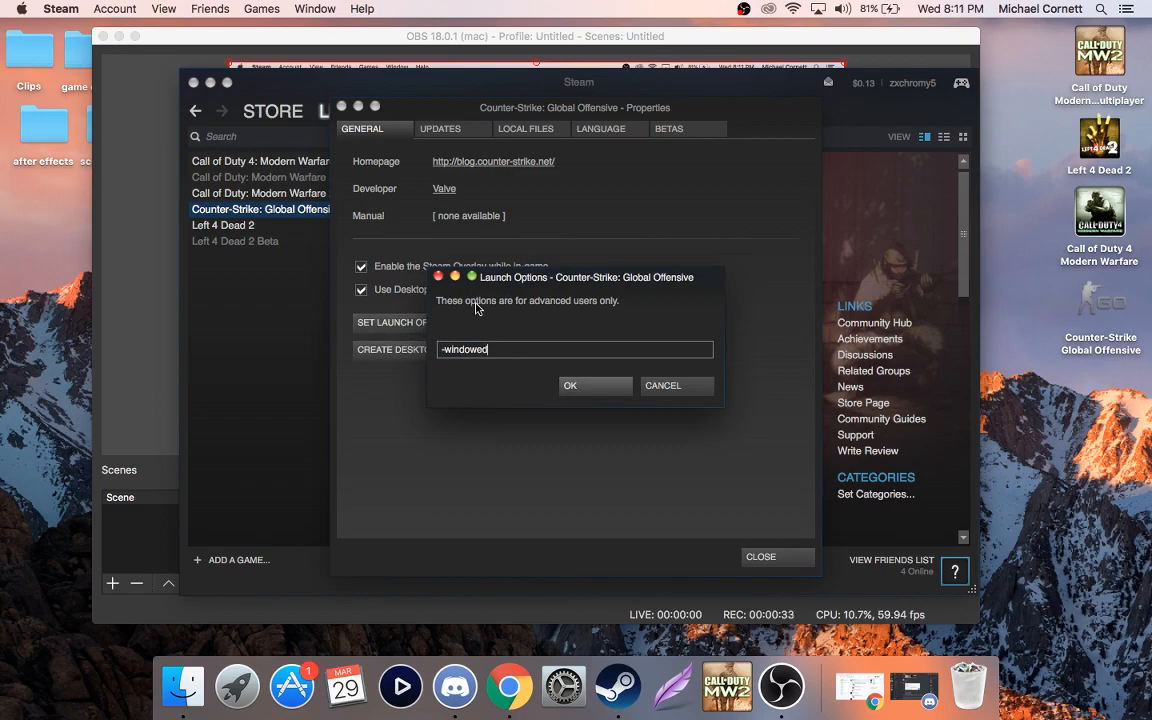
left_click_drag(575, 277, 568, 204)
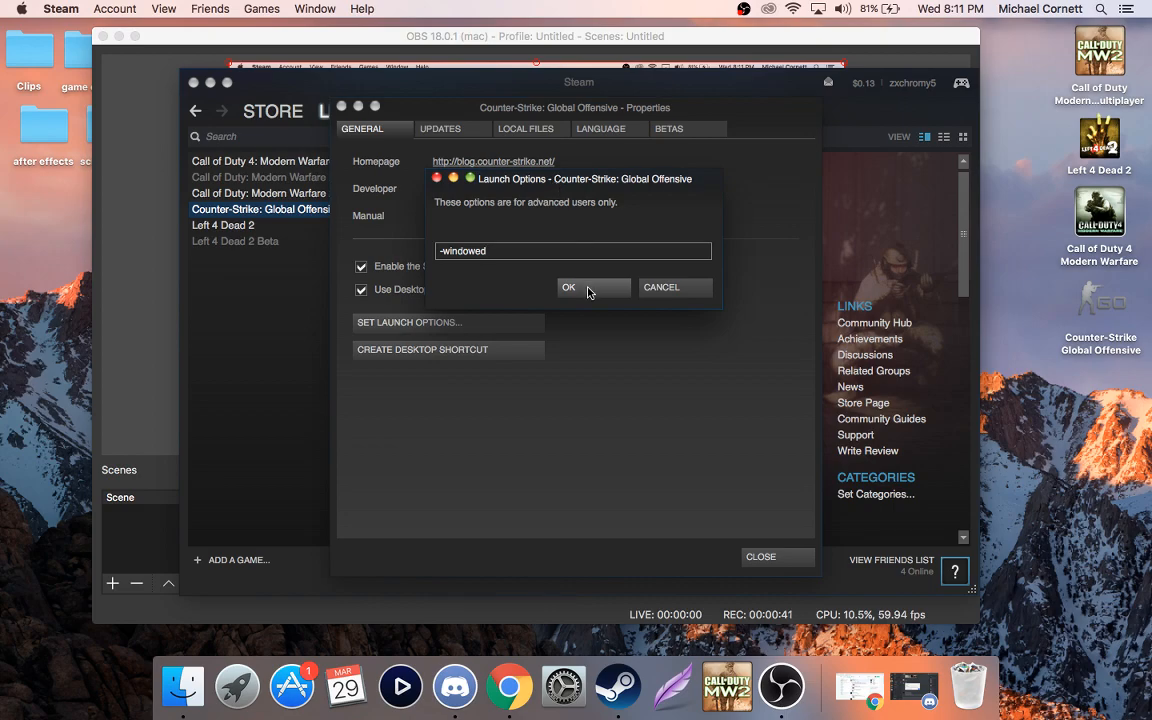
left_click(568, 287)
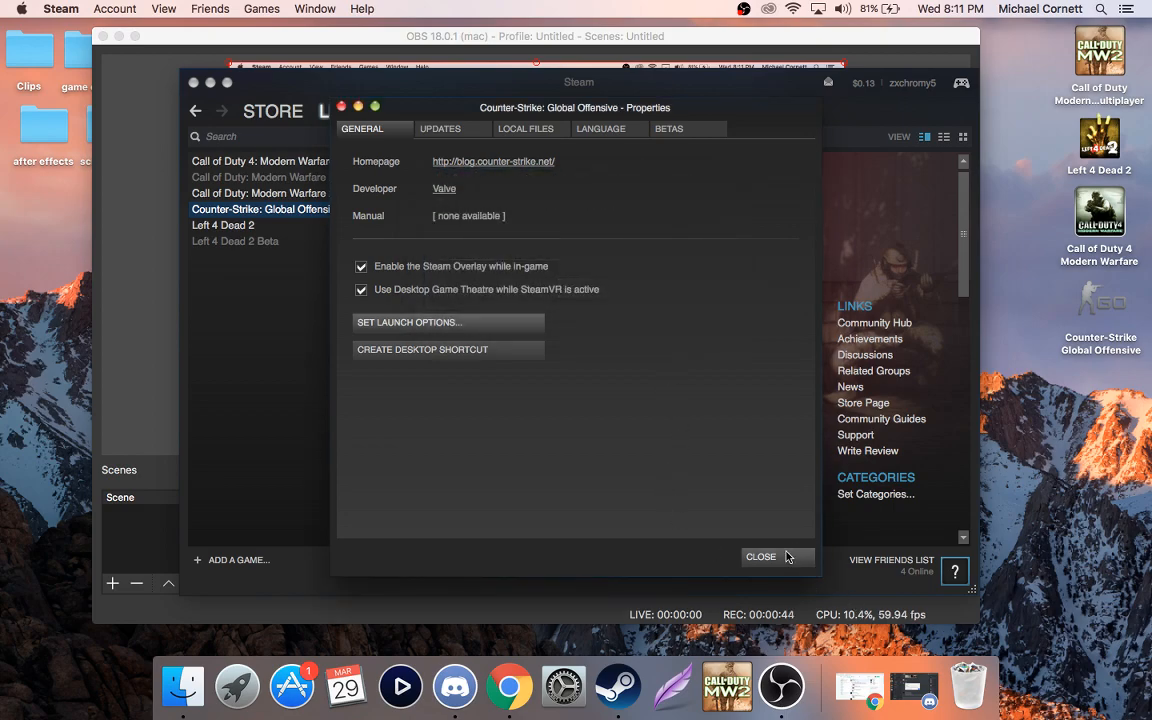
Launch Counter-Strike: Global Offensive from Steam and minimize the Steam window
left_click(760, 557)
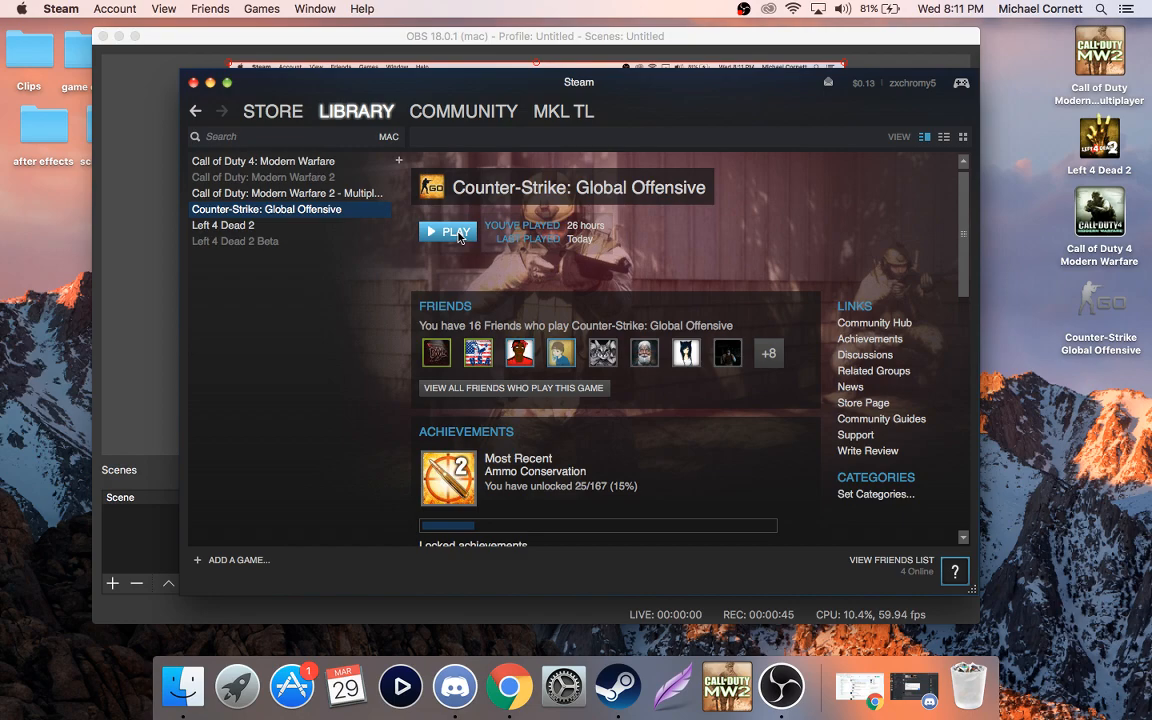
left_click(449, 231)
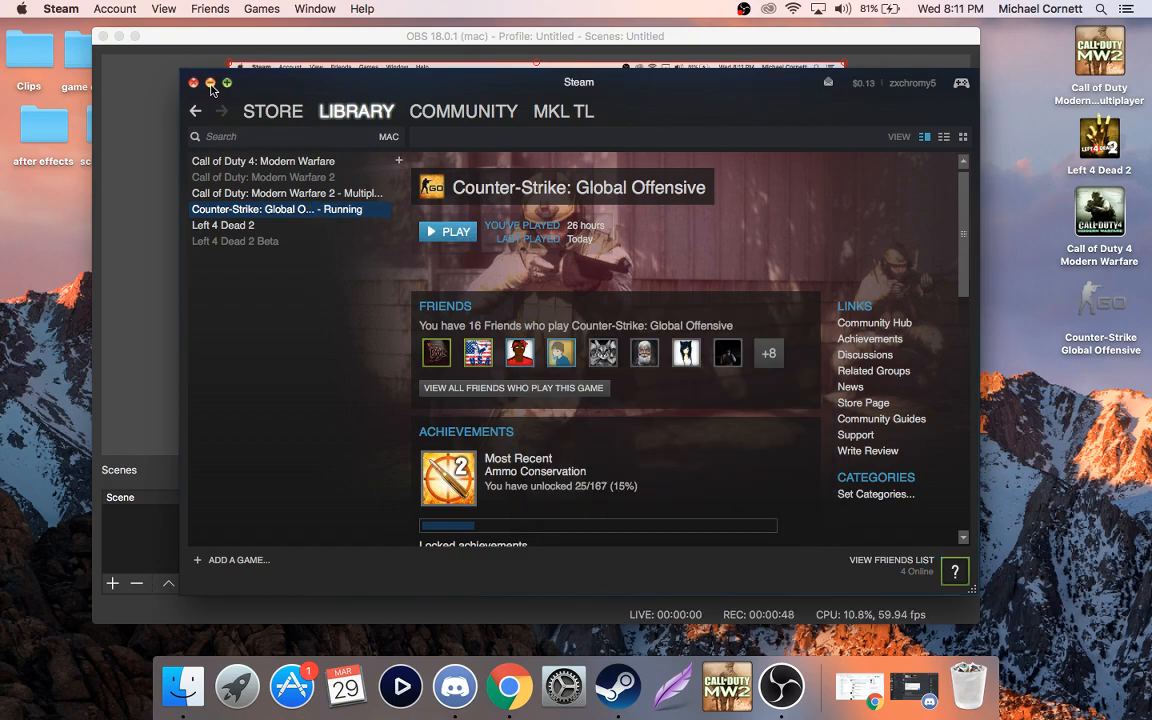
left_click(211, 82)
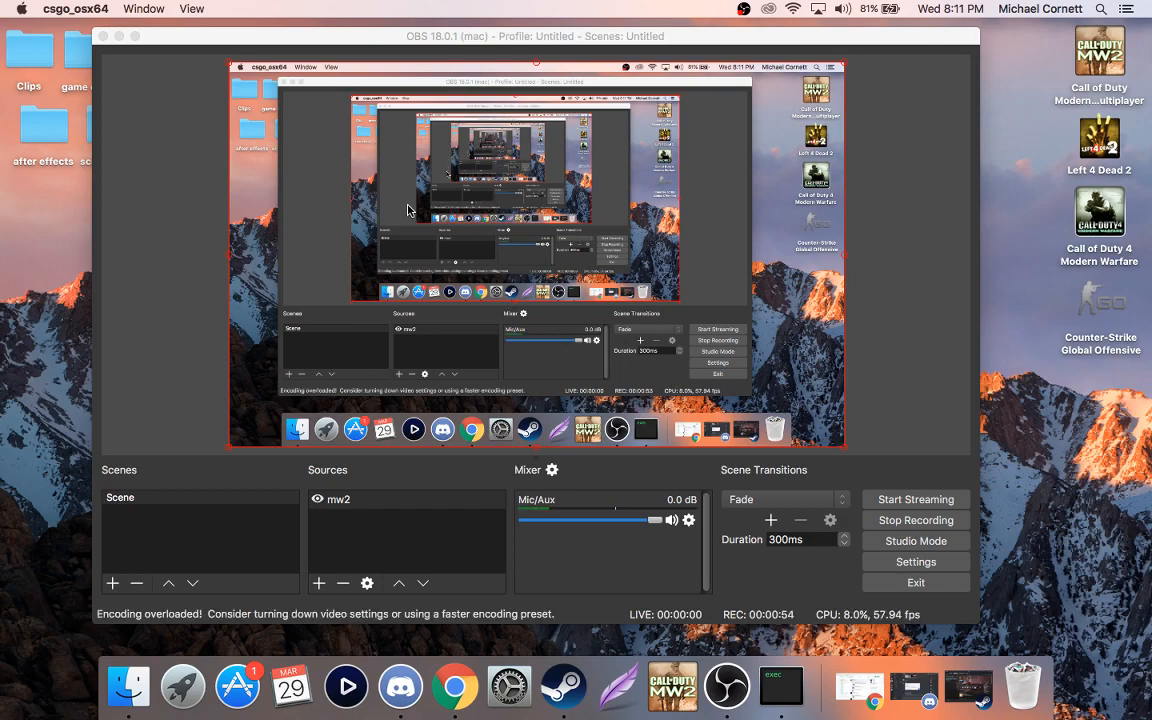
mouse_move(312, 490)
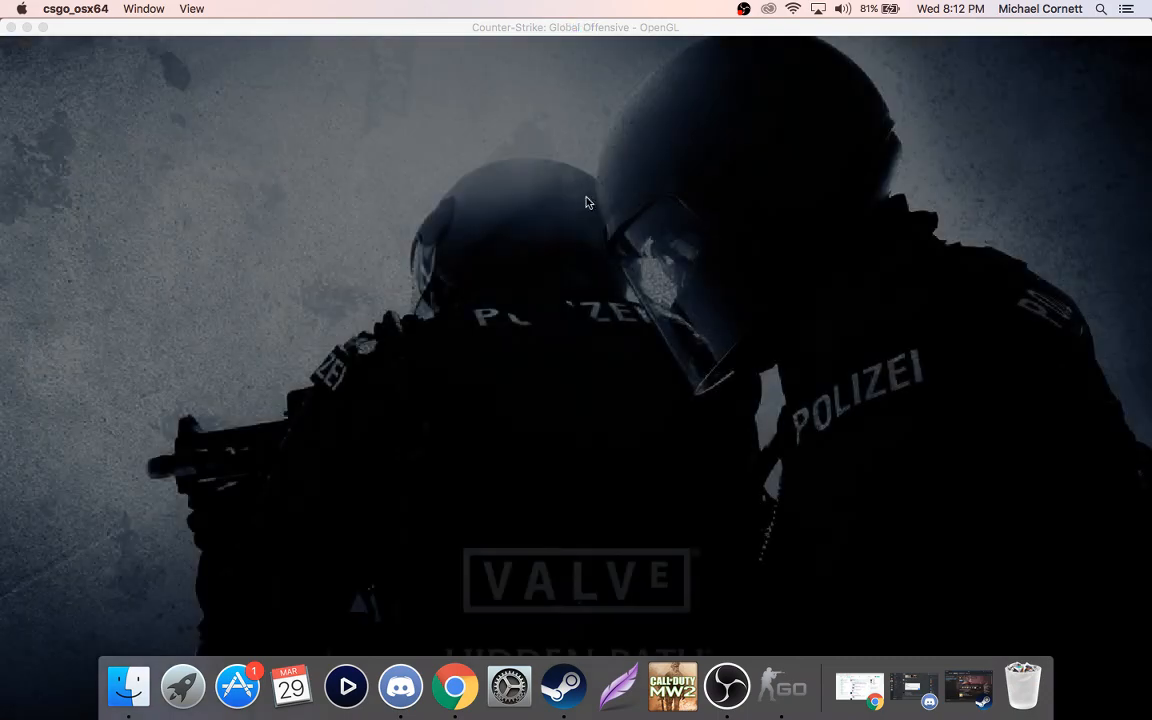
mouse_move(710, 187)
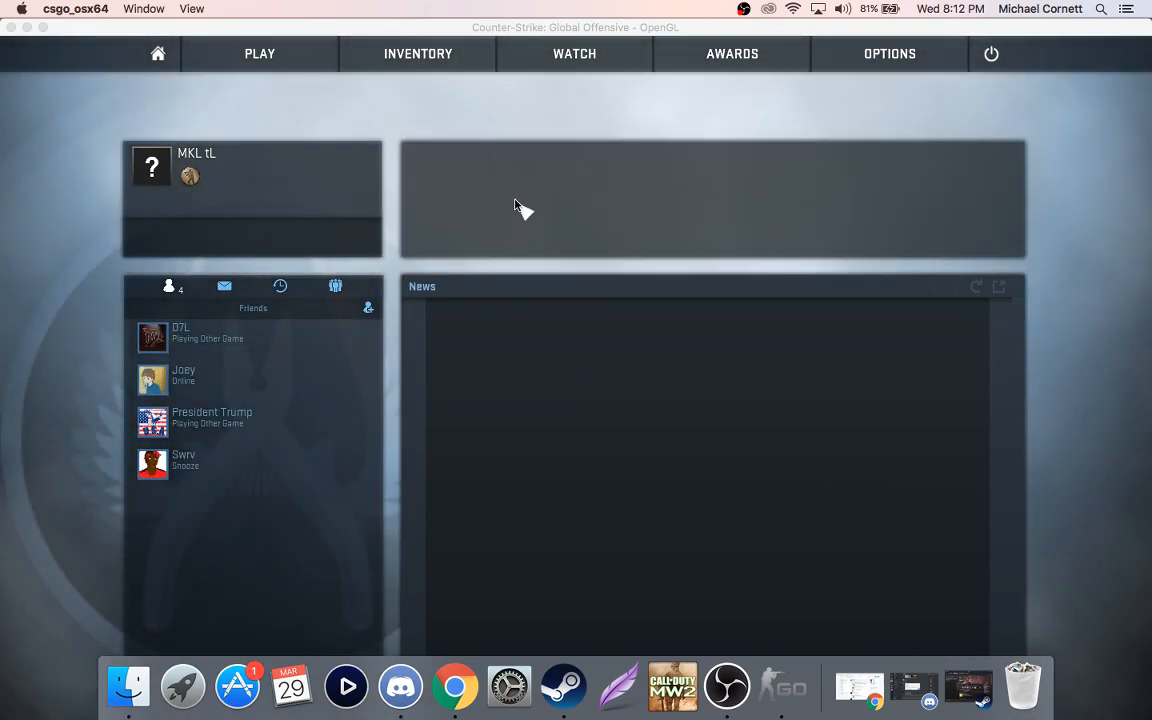
mouse_move(508, 199)
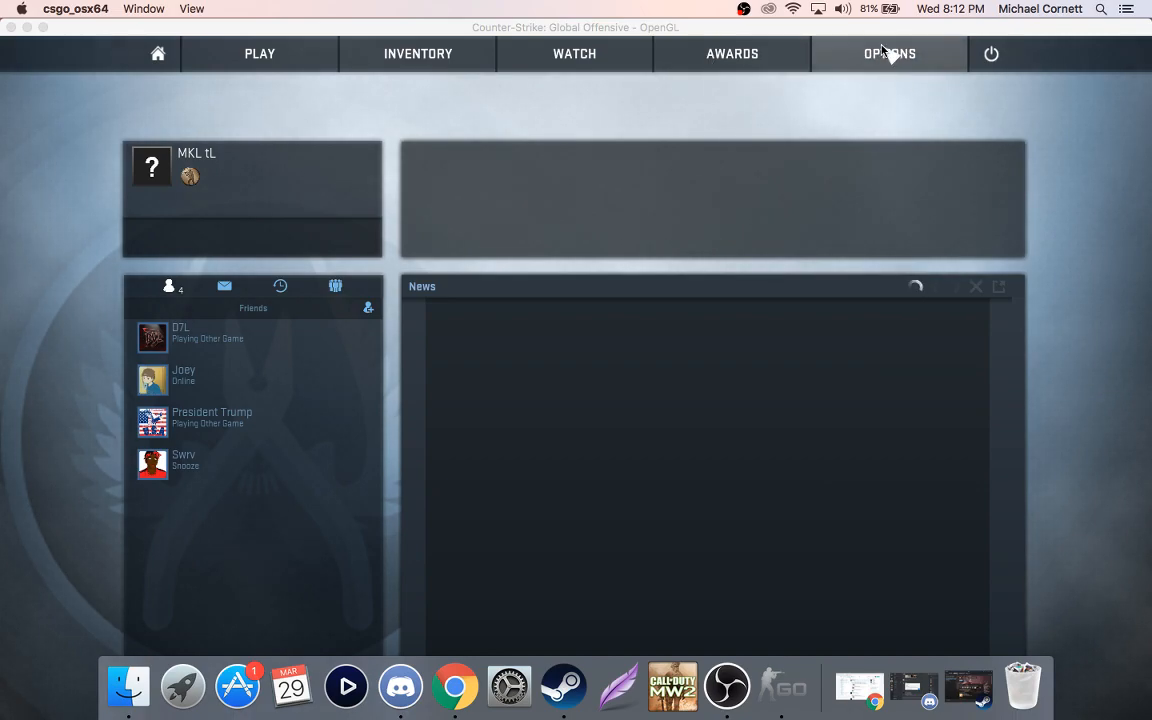
Open Options > Video Settings, then use the csgo_osx64 Dock icon to try restoring the game window
left_click(888, 53)
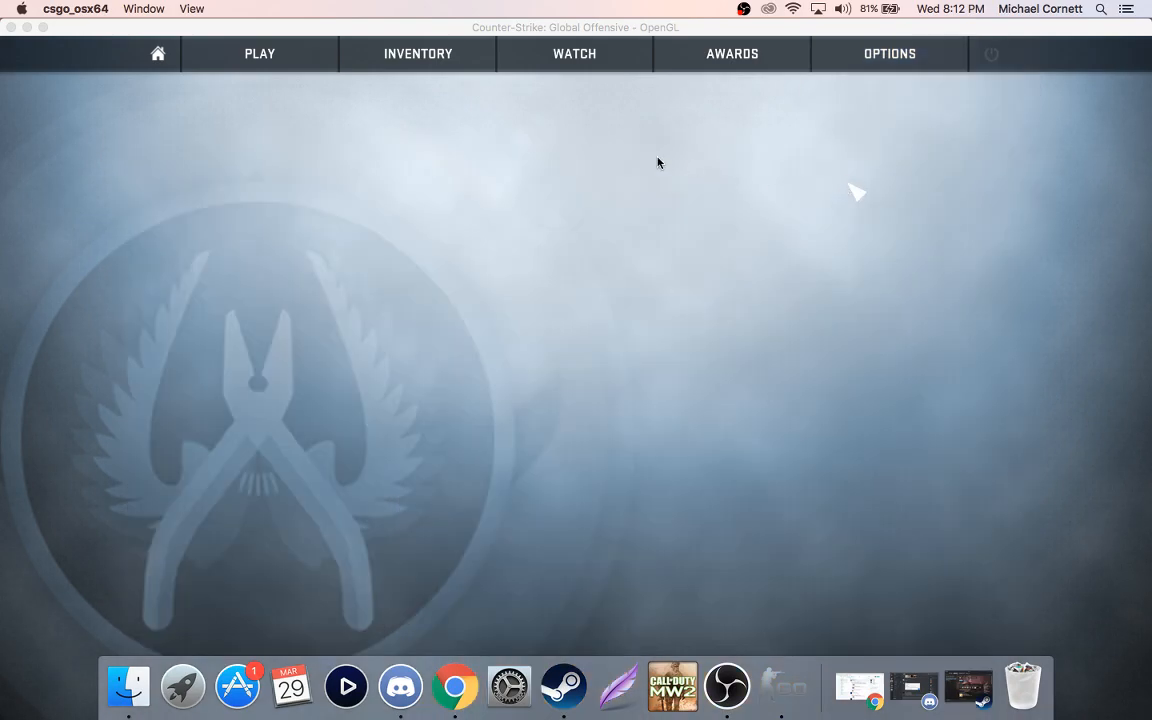
left_click(889, 53)
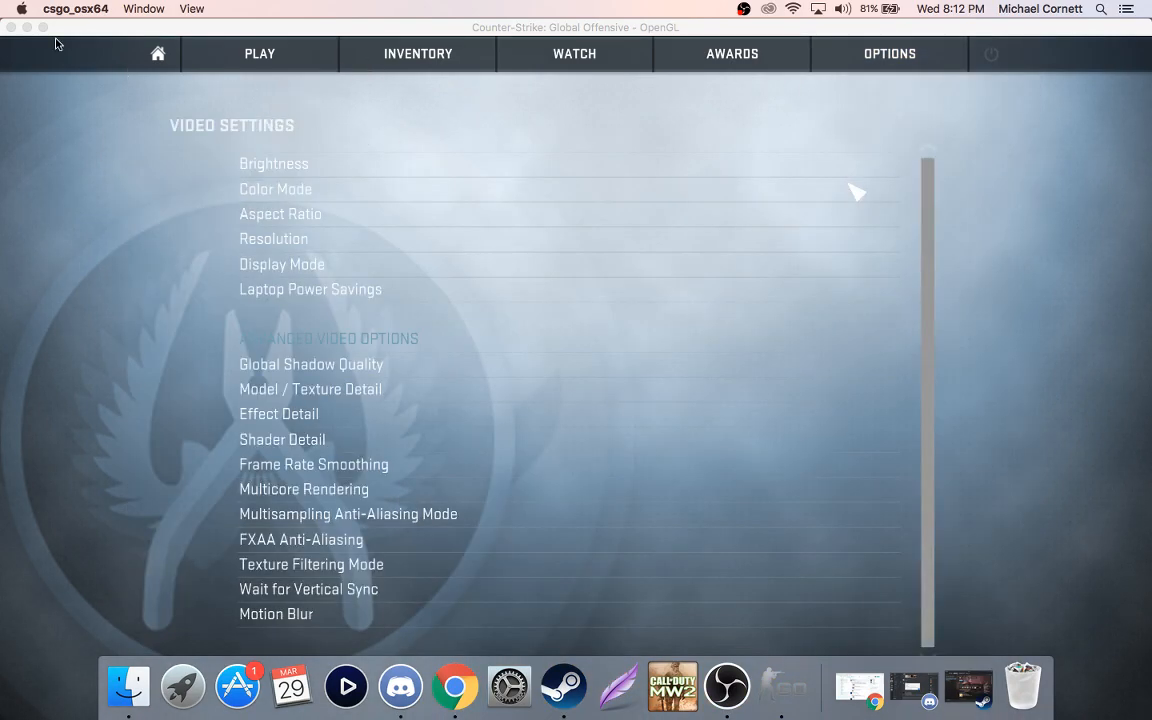
mouse_move(783, 700)
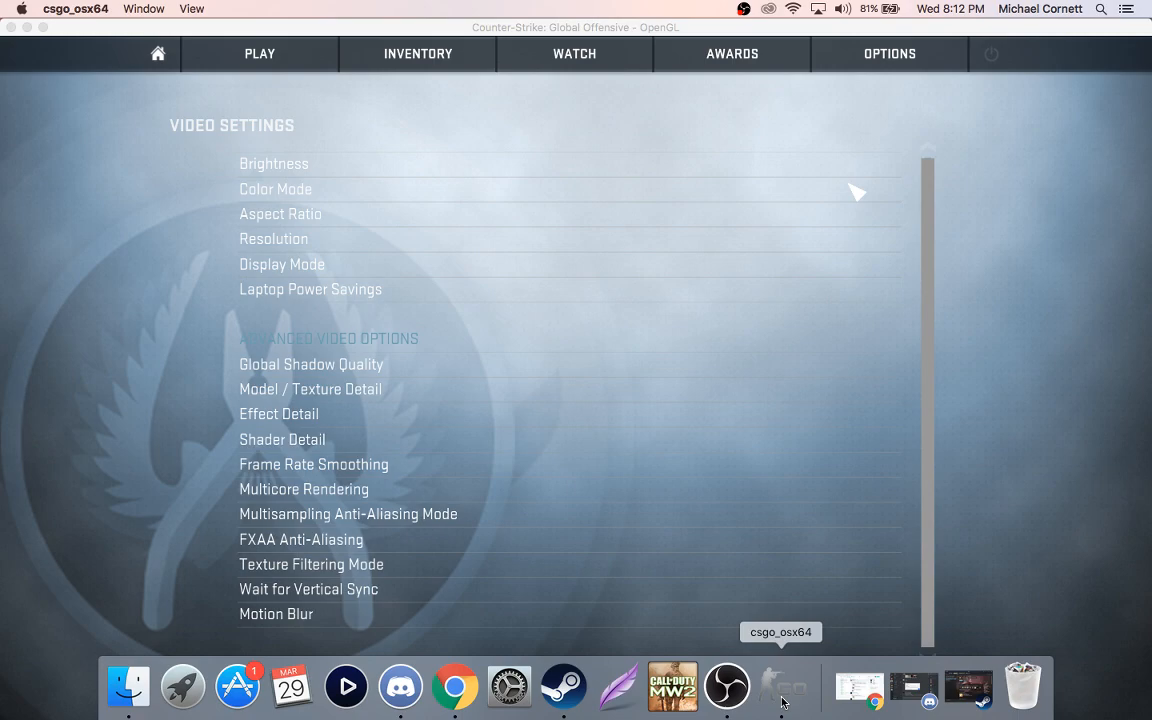
left_click(754, 686)
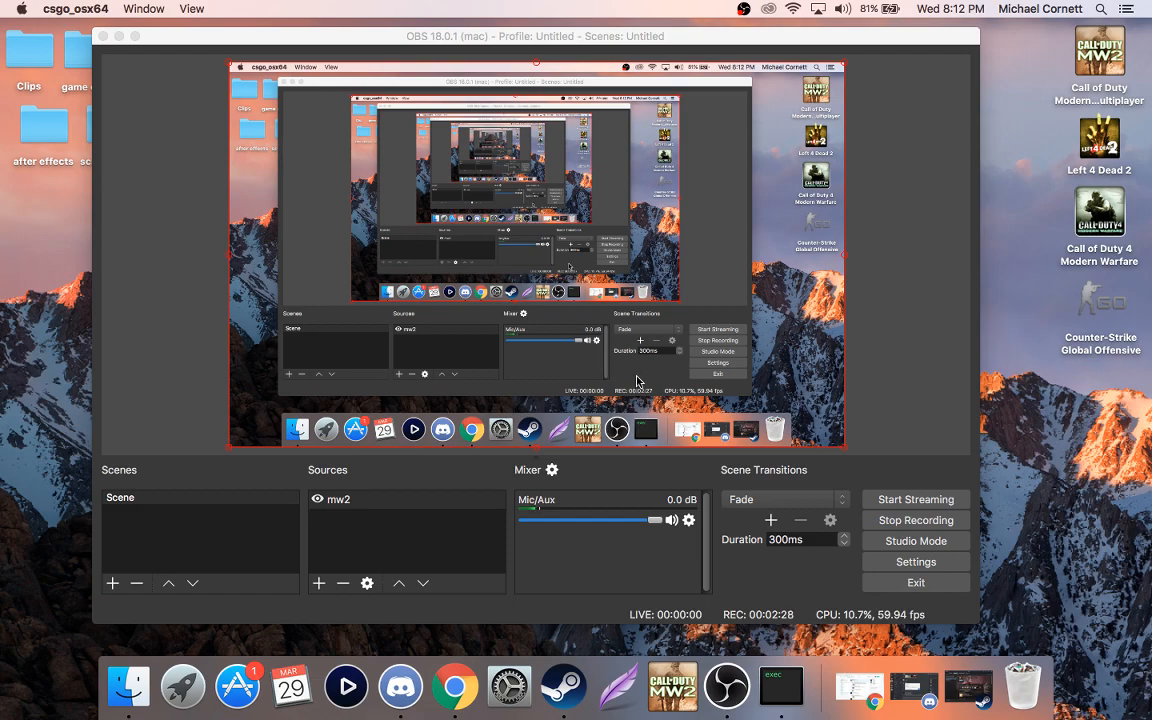
mouse_move(781, 685)
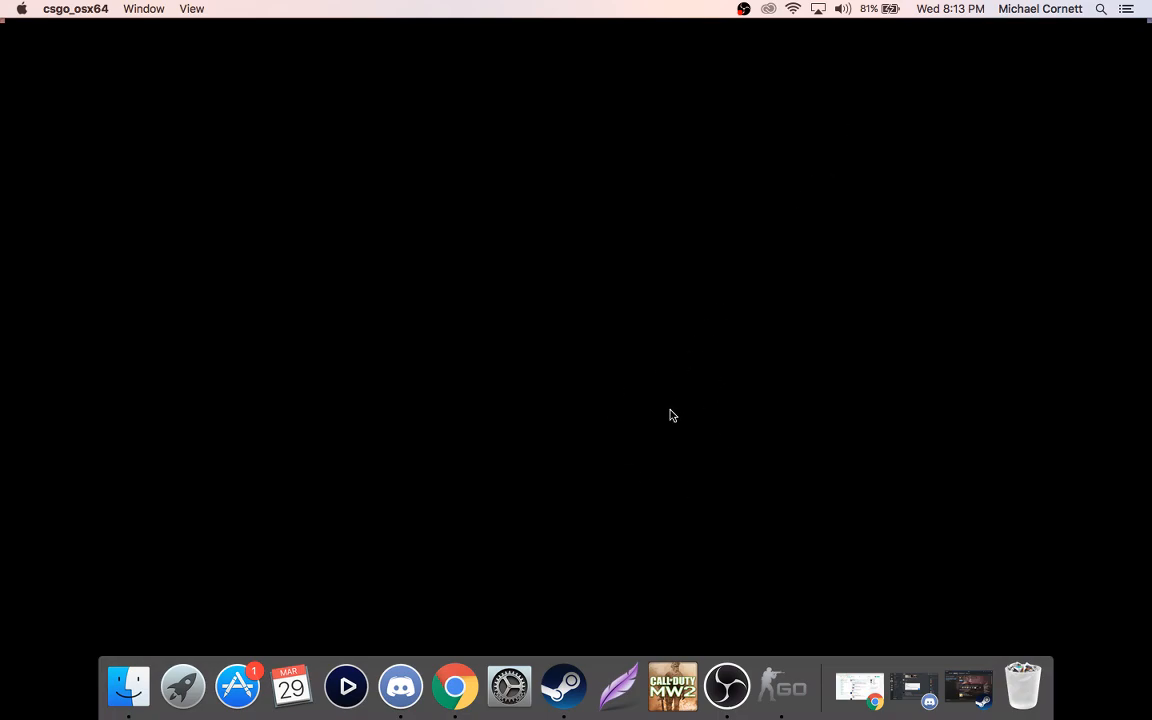
mouse_move(602, 126)
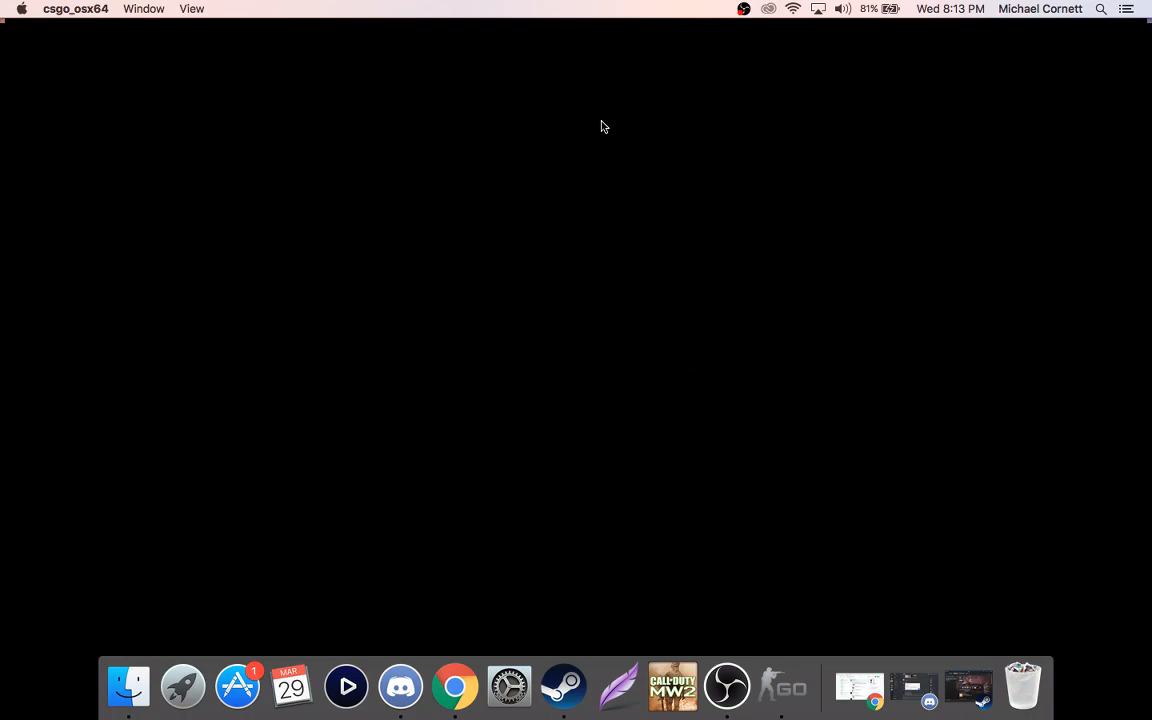
mouse_move(549, 274)
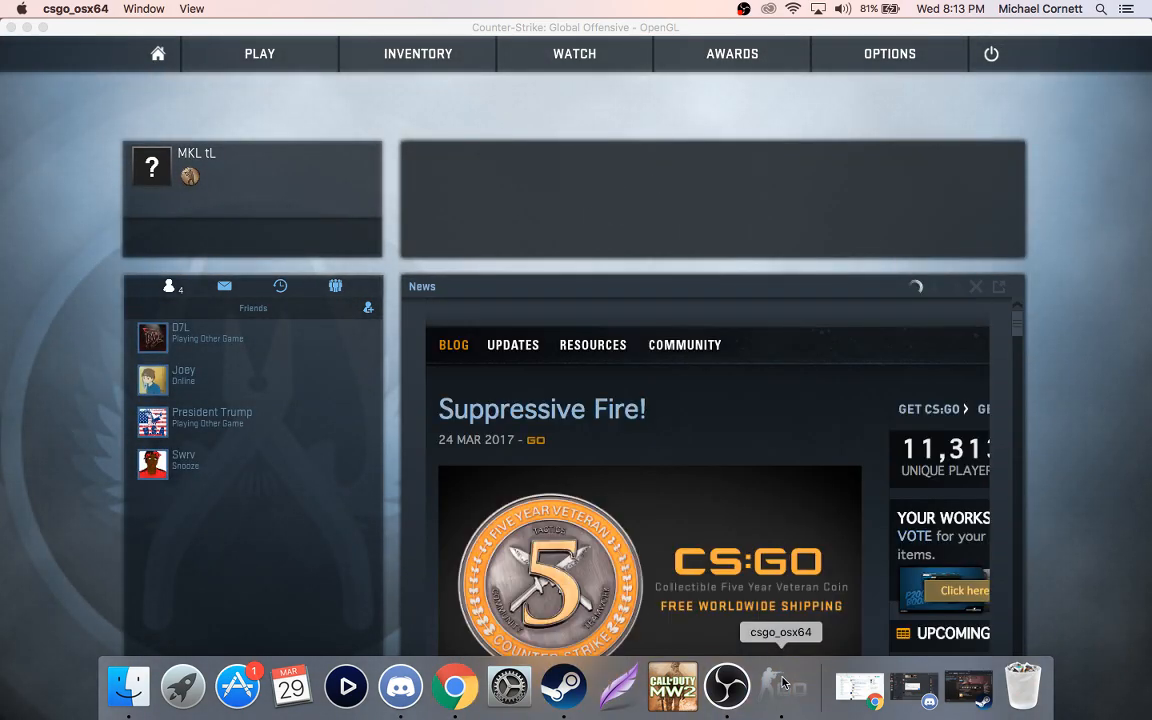
Restore the game window via the Dock's Show All Windows and open the Options category list
right_click(782, 686)
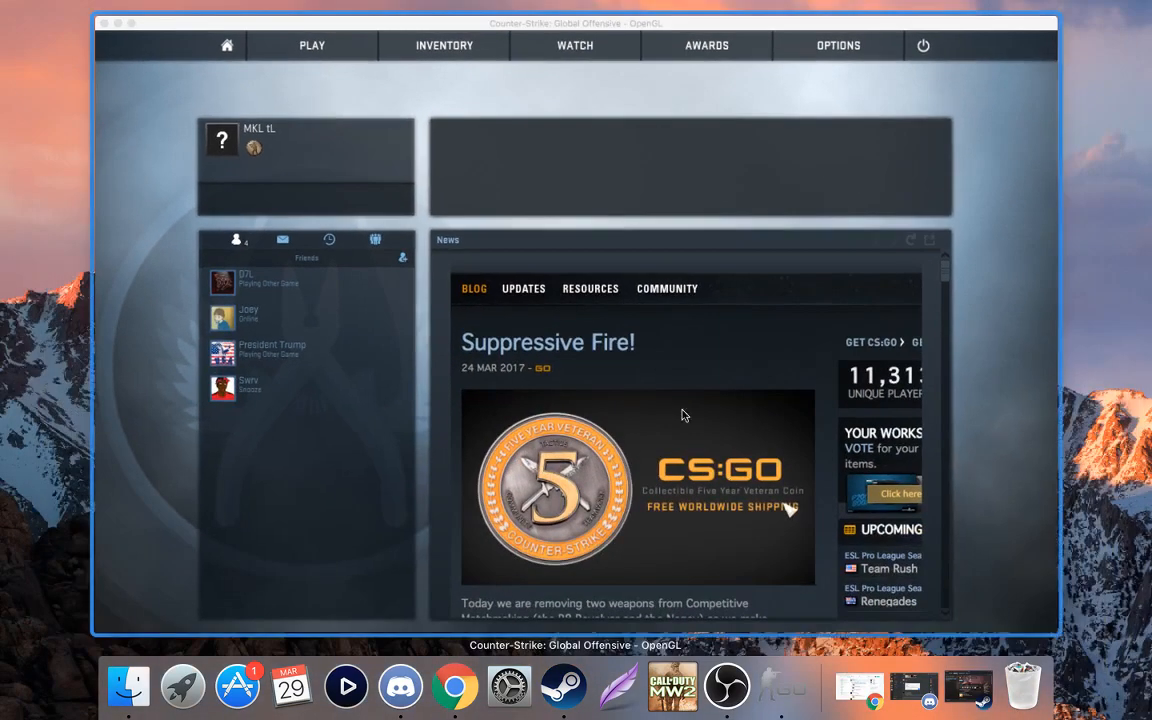
mouse_move(600, 273)
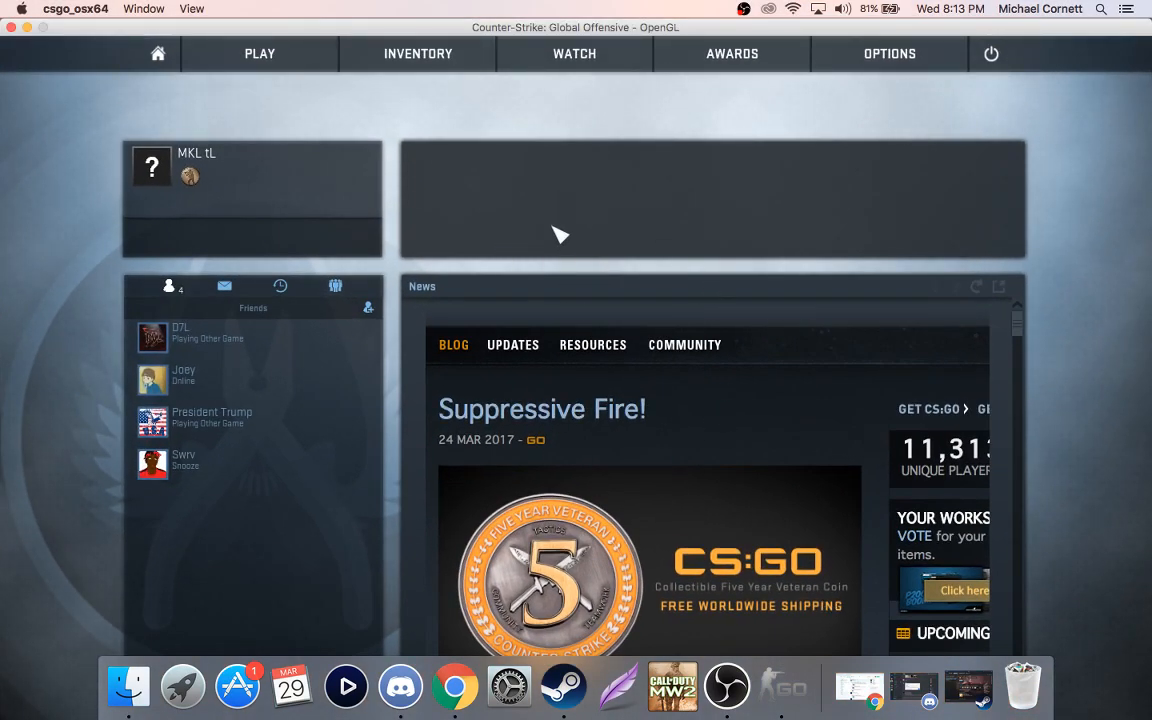
left_click(889, 53)
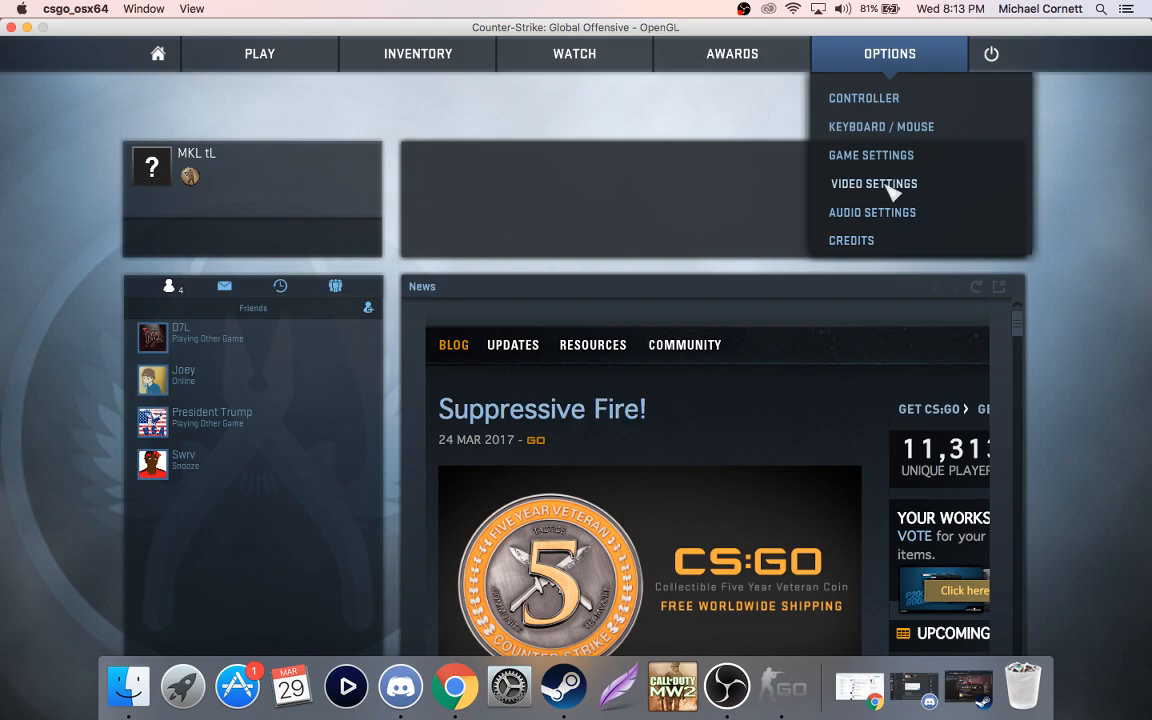
Open Video Settings and check the Display Mode options, leaving it on Windowed
left_click(874, 183)
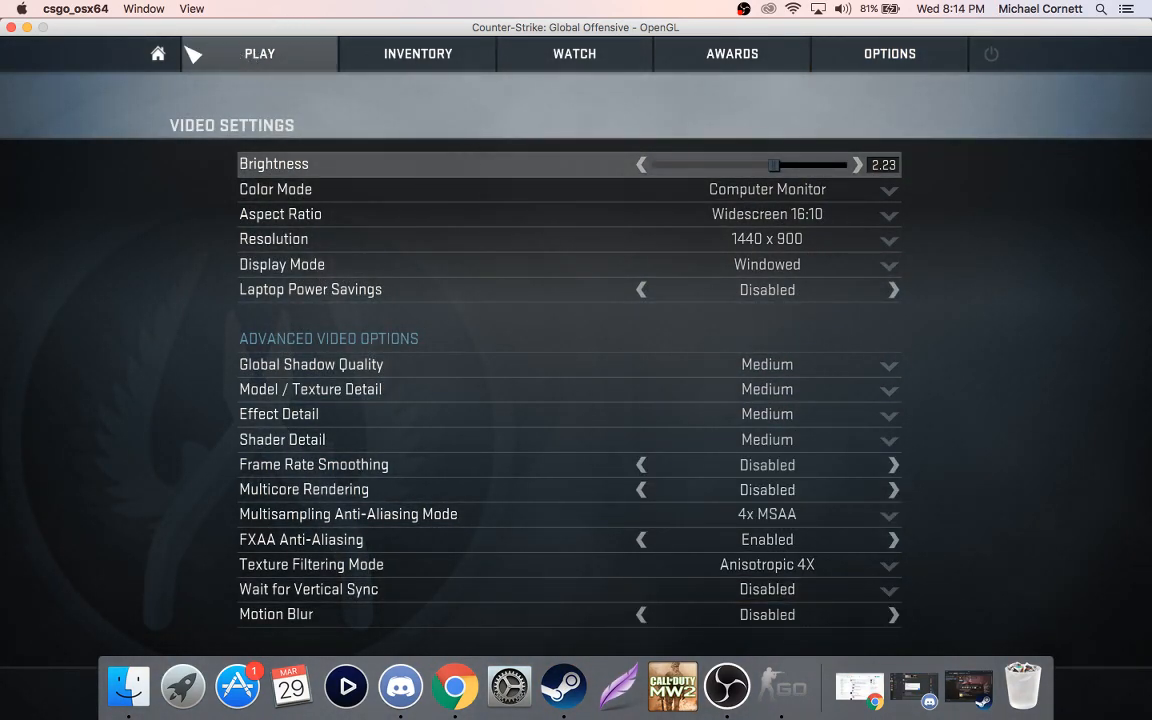
mouse_move(850, 271)
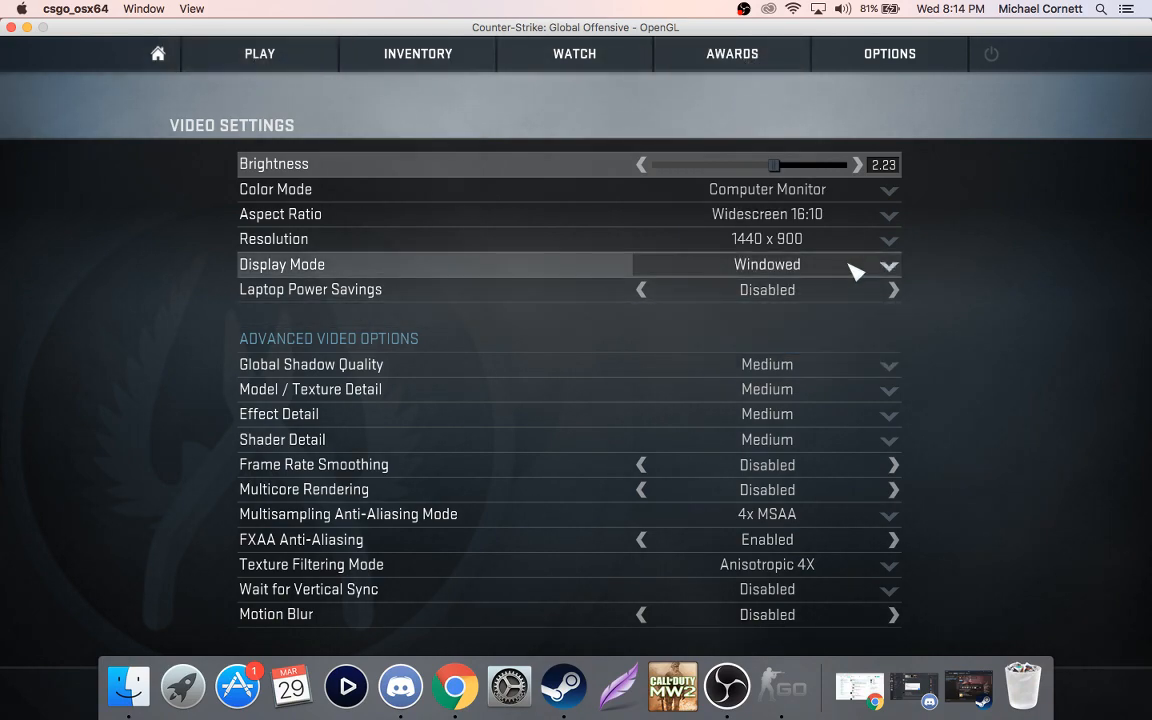
left_click(887, 264)
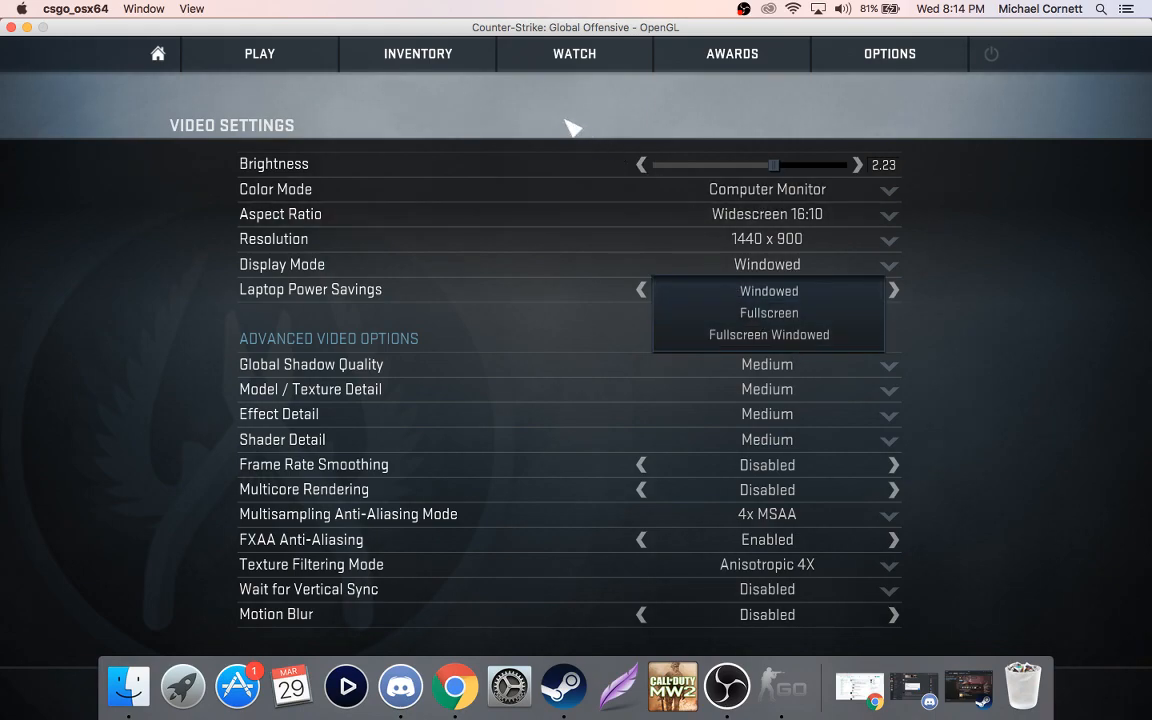
mouse_move(800, 313)
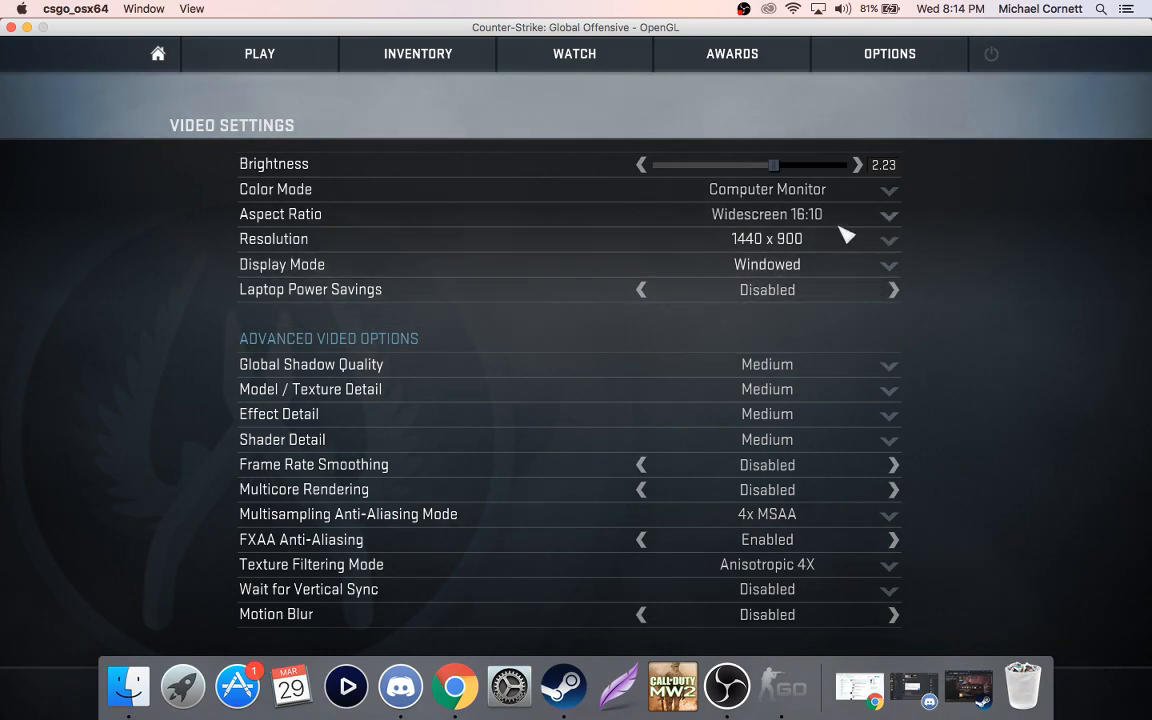
mouse_move(663, 155)
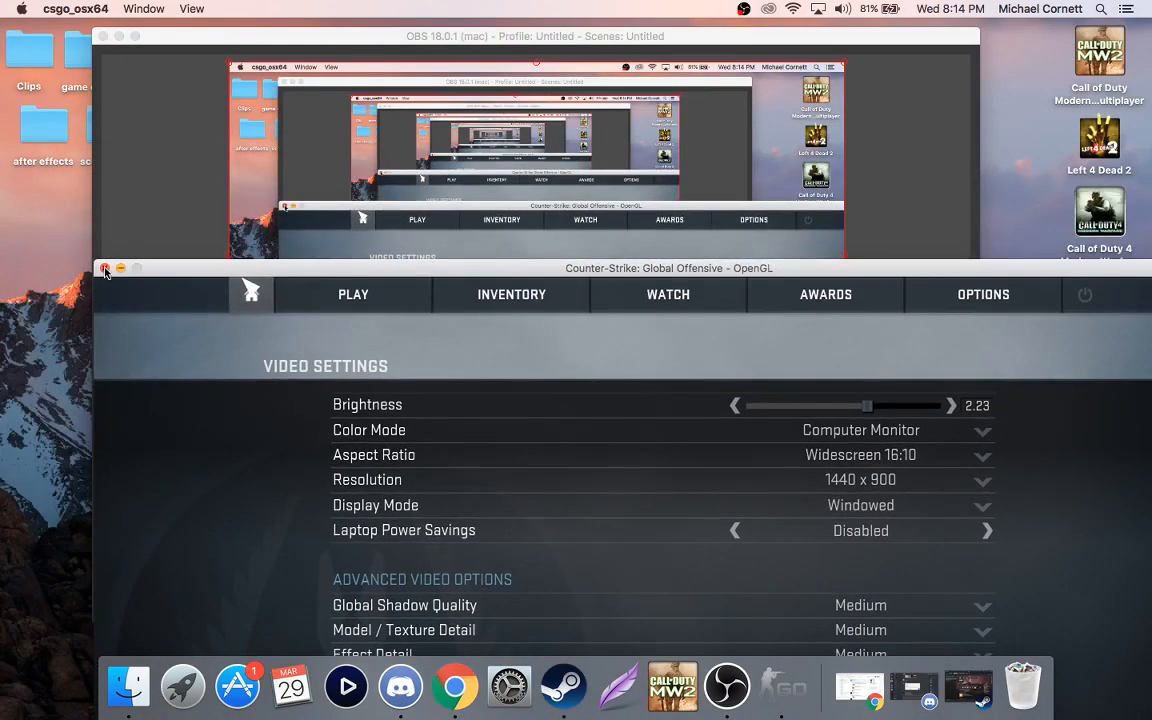
mouse_move(483, 198)
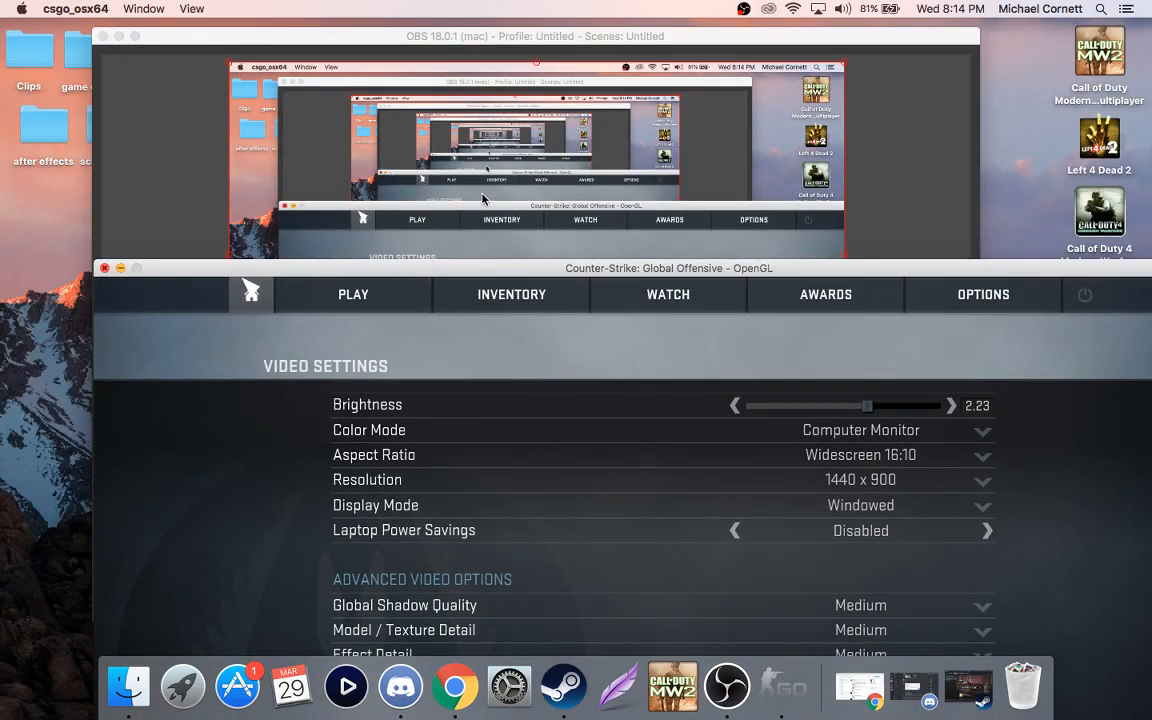